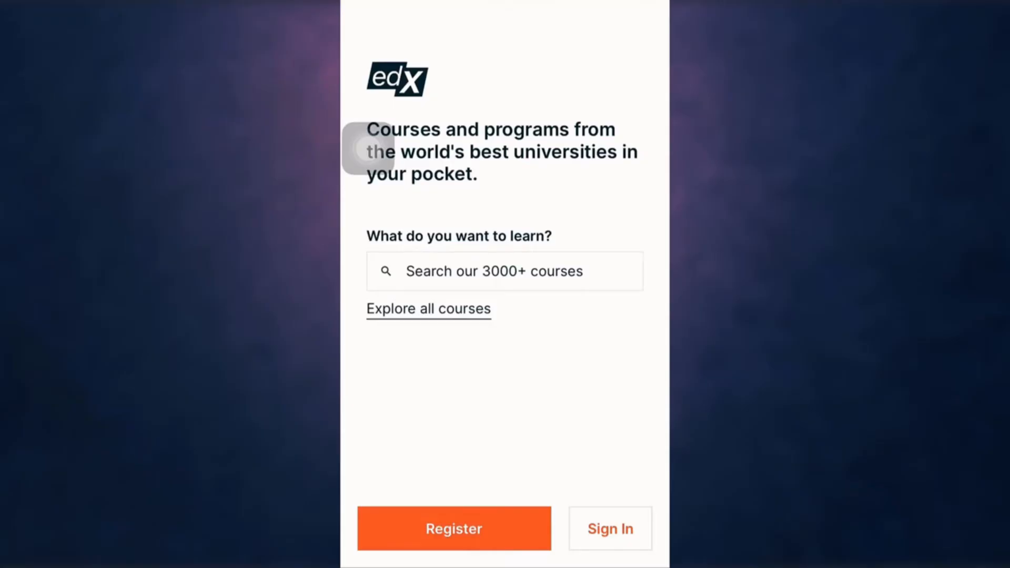
Reach the sign-in form from the edX welcome screen
click(609, 528)
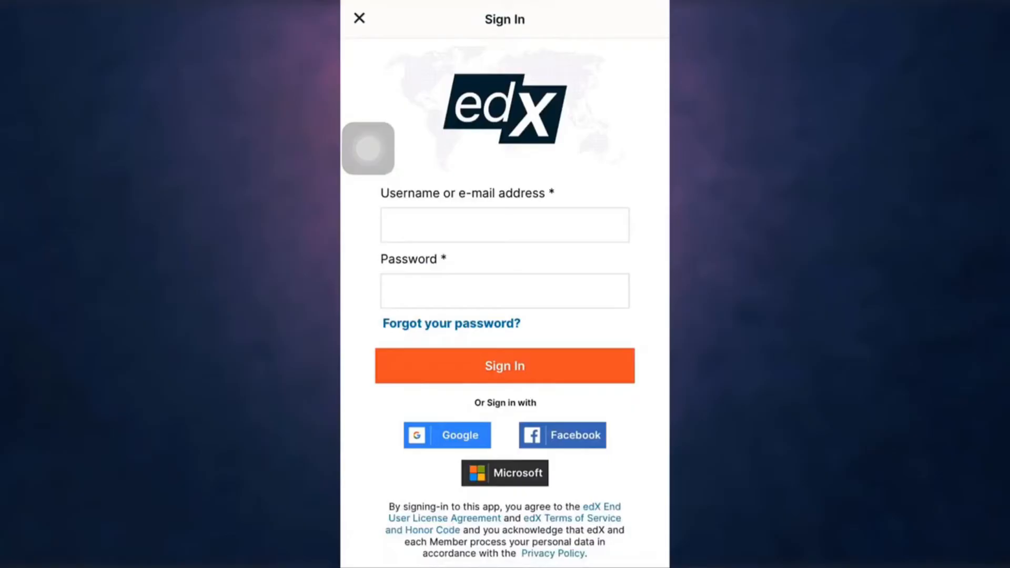
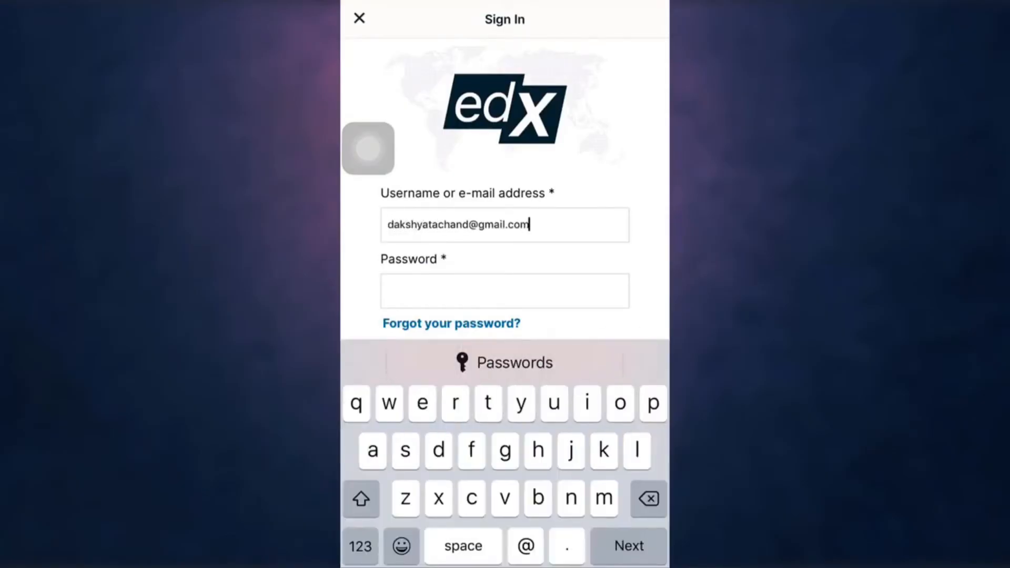
click(504, 290)
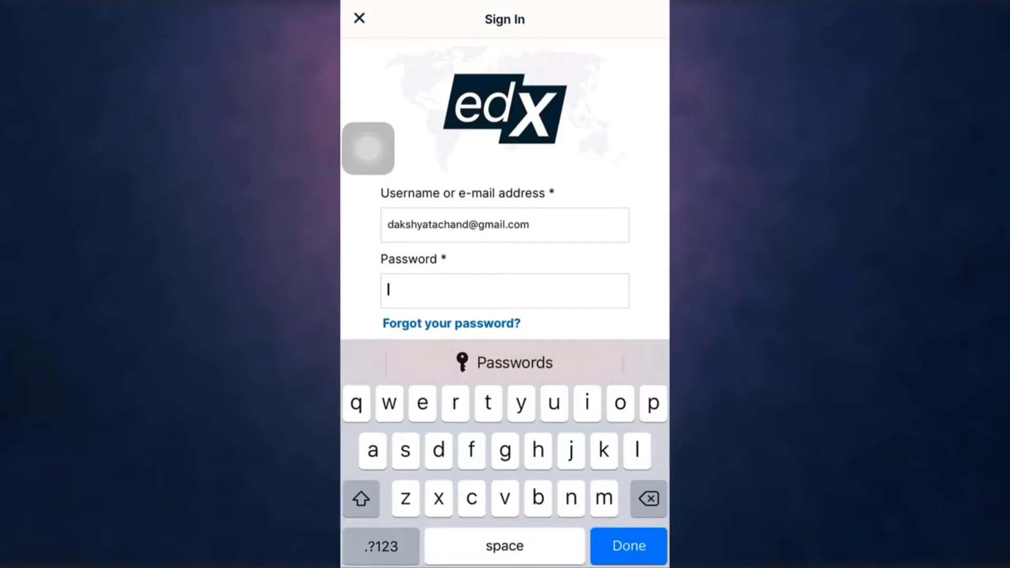
text(password)
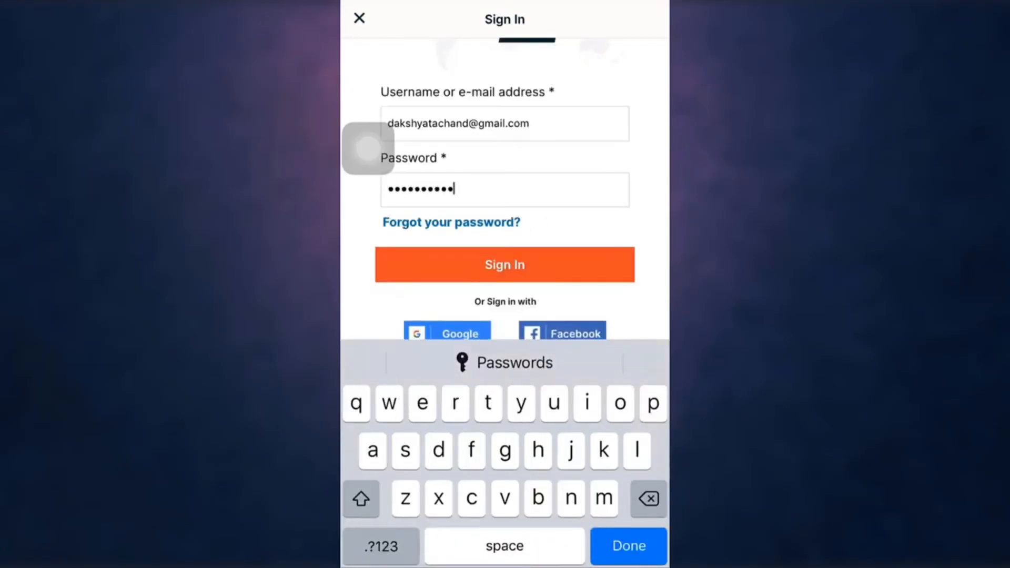
click(627, 546)
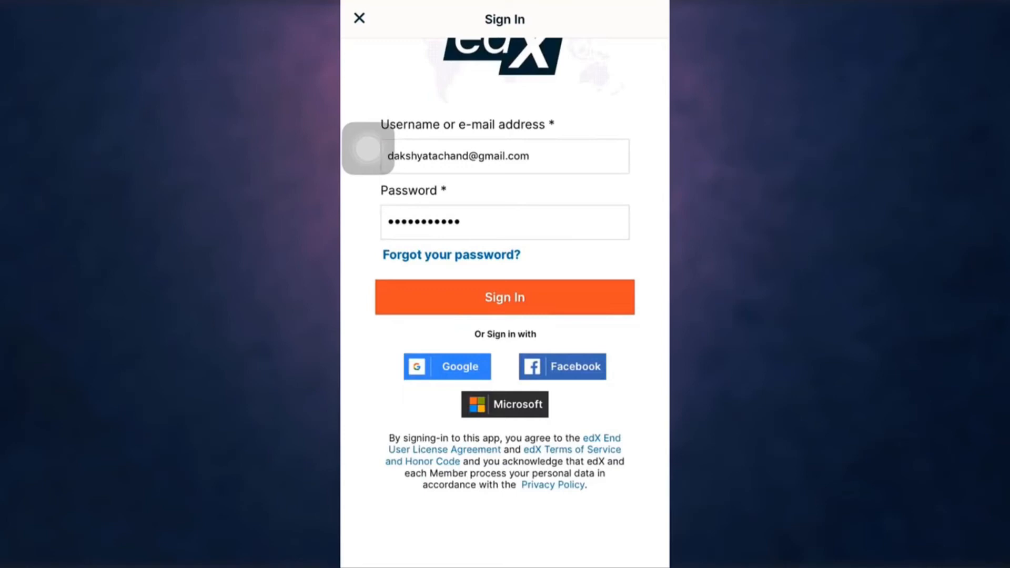
click(503, 296)
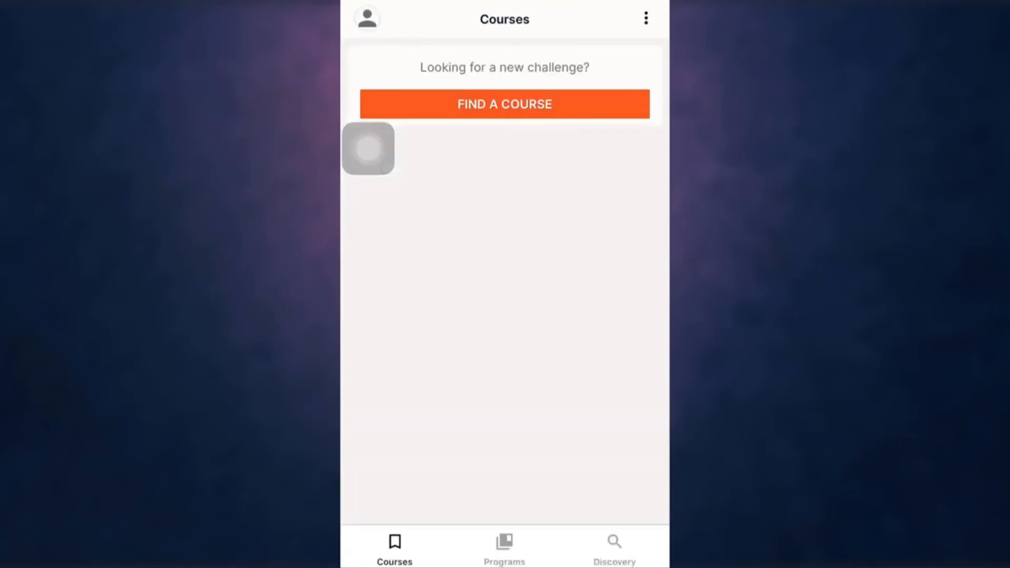
click(366, 18)
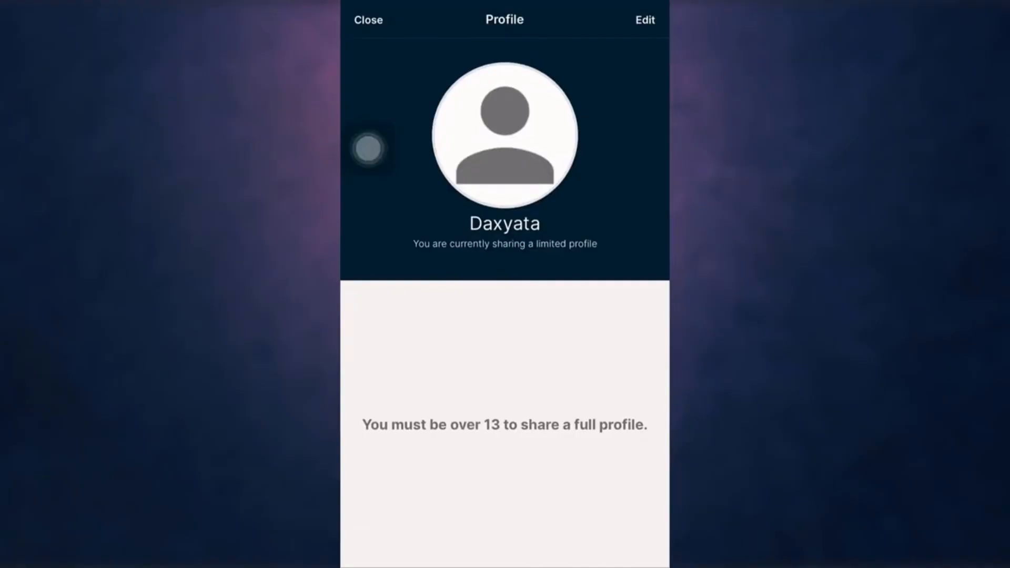